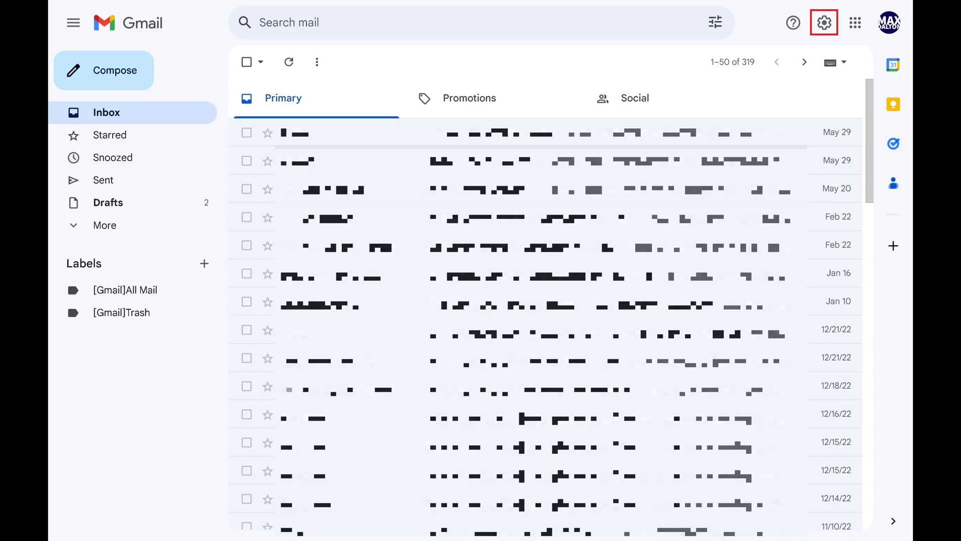
Open Gmail's full Settings page through the gear's 'See all settings' link
click(823, 23)
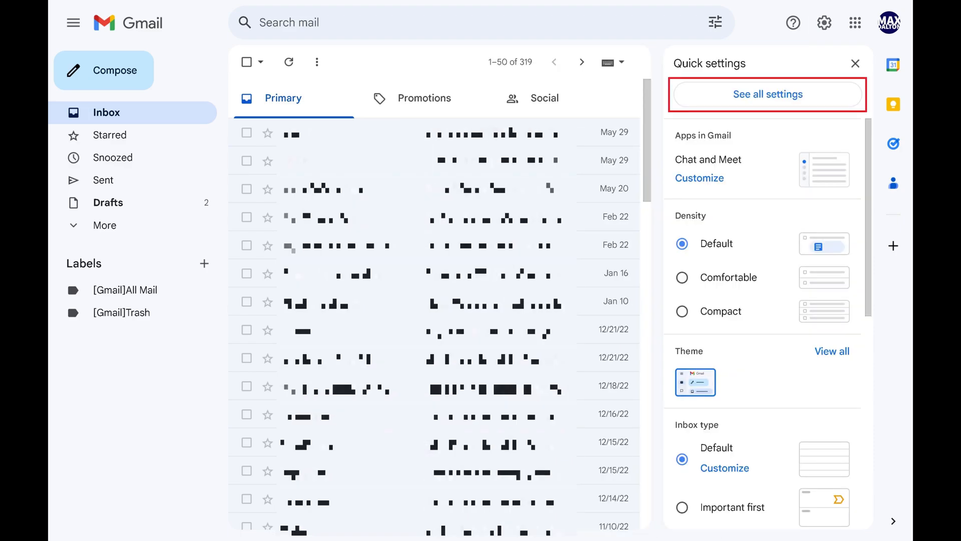
click(767, 94)
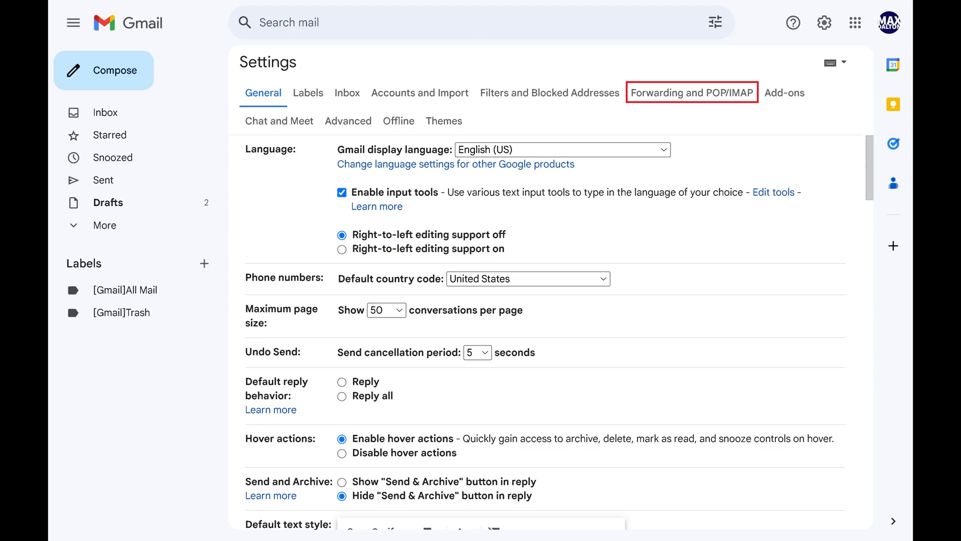
Switch Settings to the 'Forwarding and POP/IMAP' section
click(692, 93)
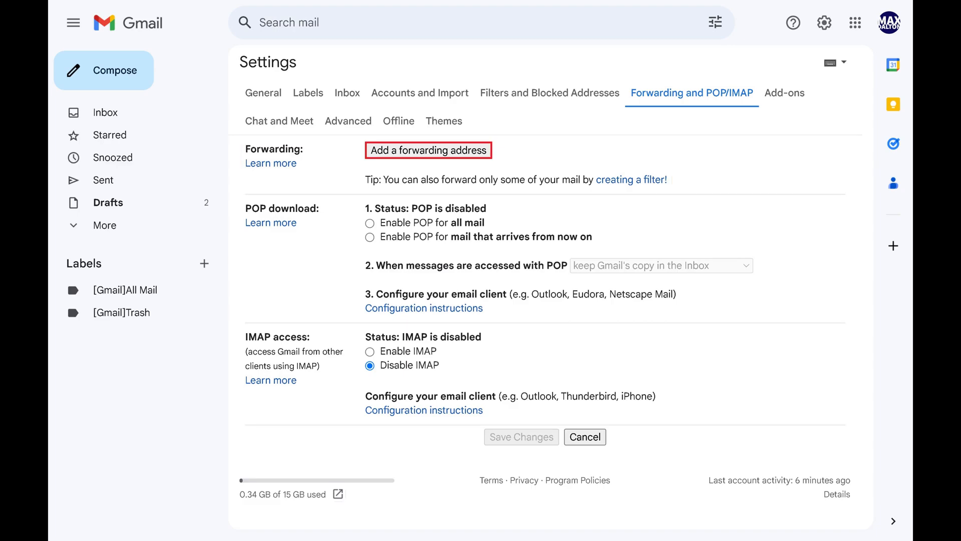
Add a new forwarding email address and continue with Next
click(429, 150)
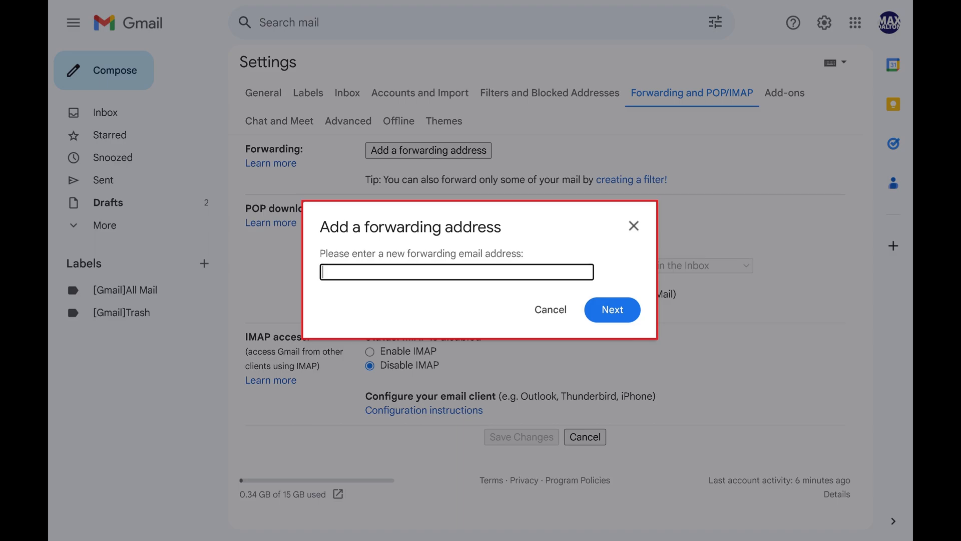
click(456, 272)
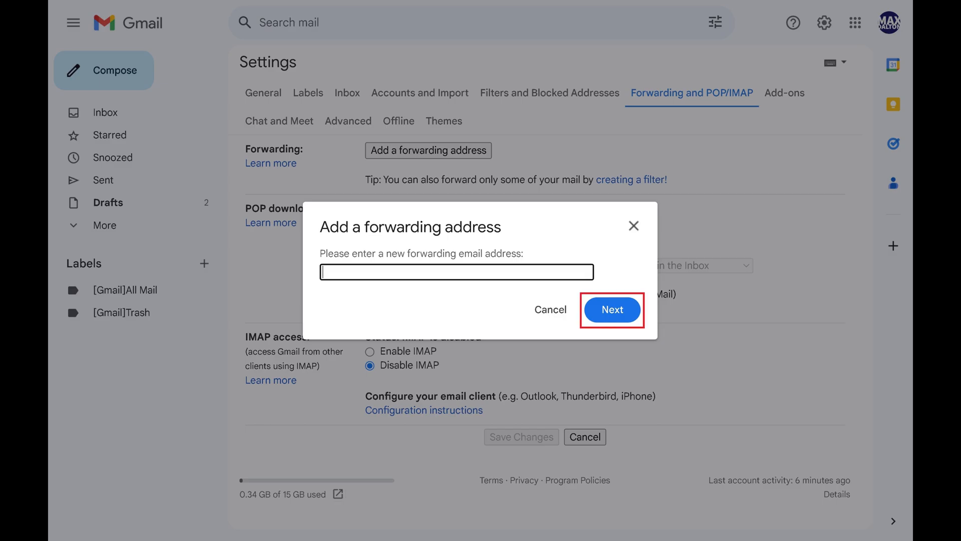
click(611, 309)
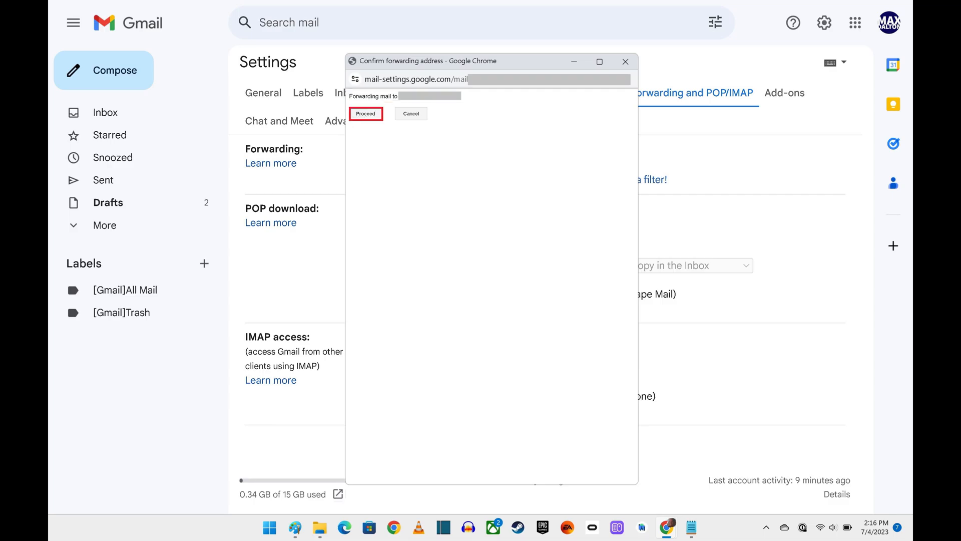
Proceed with forwarding to the new address and acknowledge the confirmation-code notice
click(366, 114)
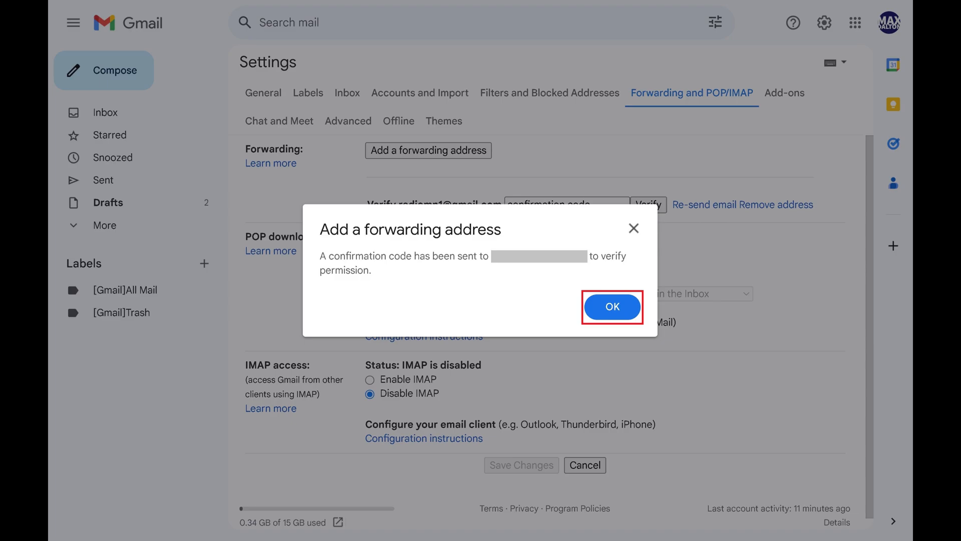
click(611, 306)
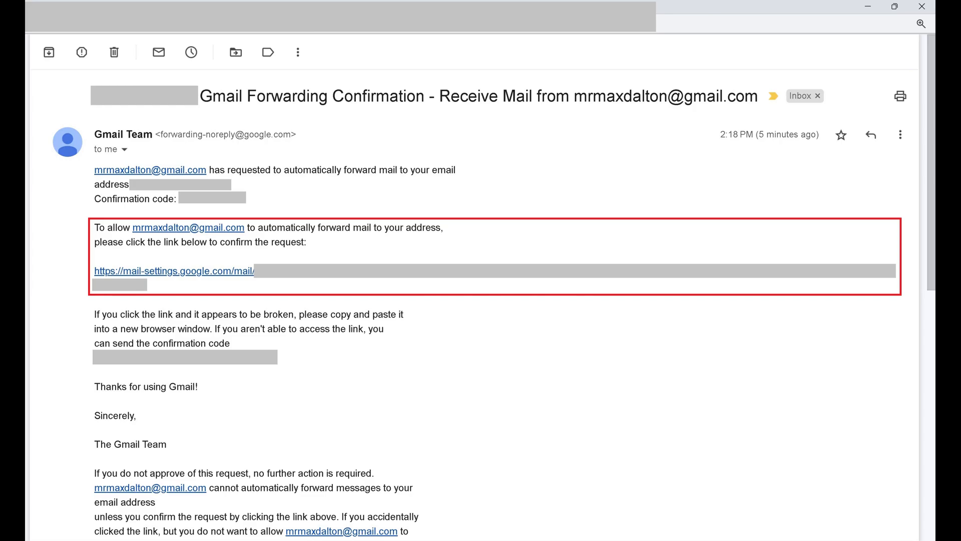
Follow the verification link in the Gmail Forwarding Confirmation email
click(174, 271)
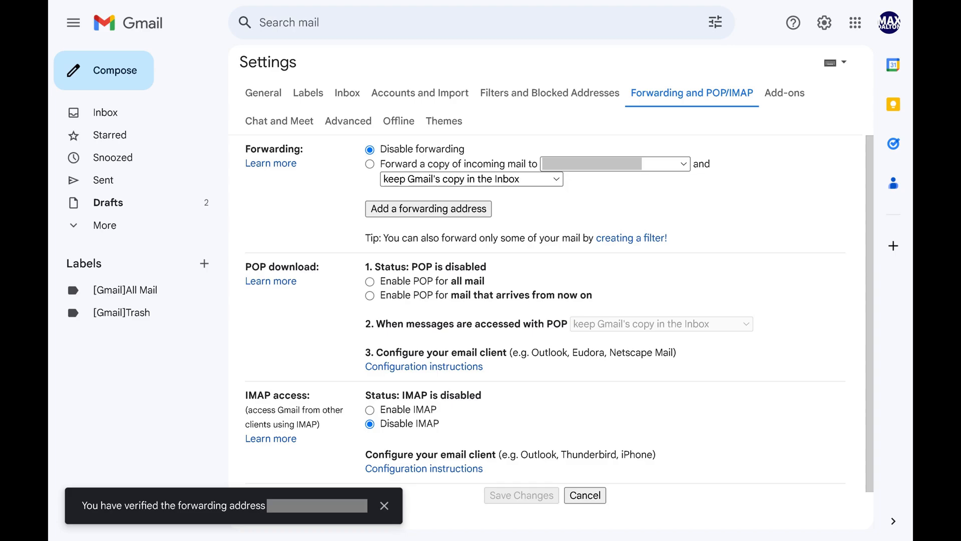
Select 'Forward a copy of incoming mail to' the verified address
click(369, 164)
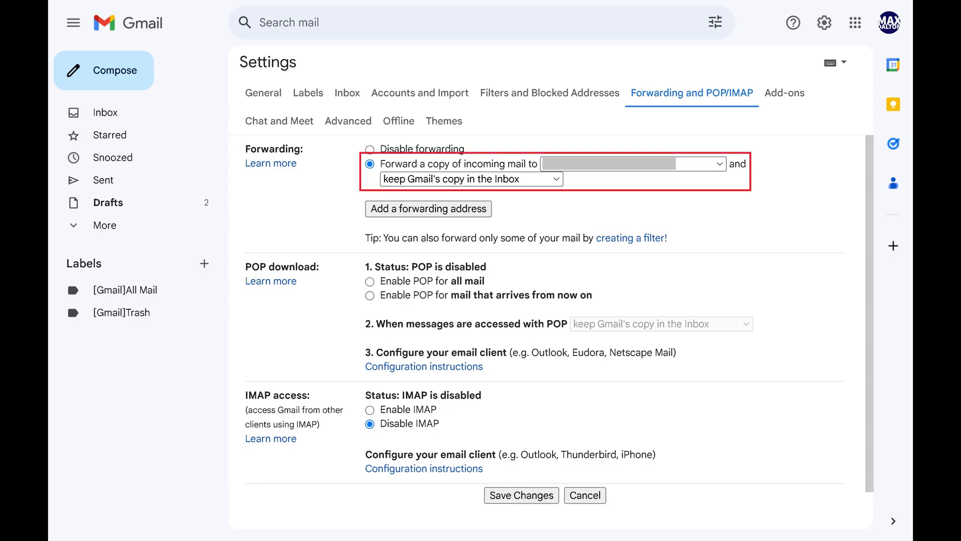